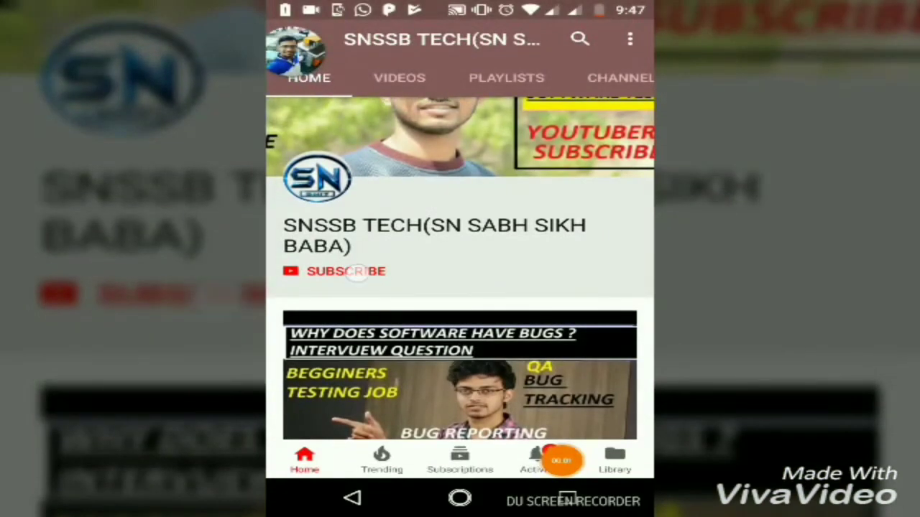
Review the guide's intro and step 1 in Writer, selecting the open-a-terminal instruction.
click(345, 270)
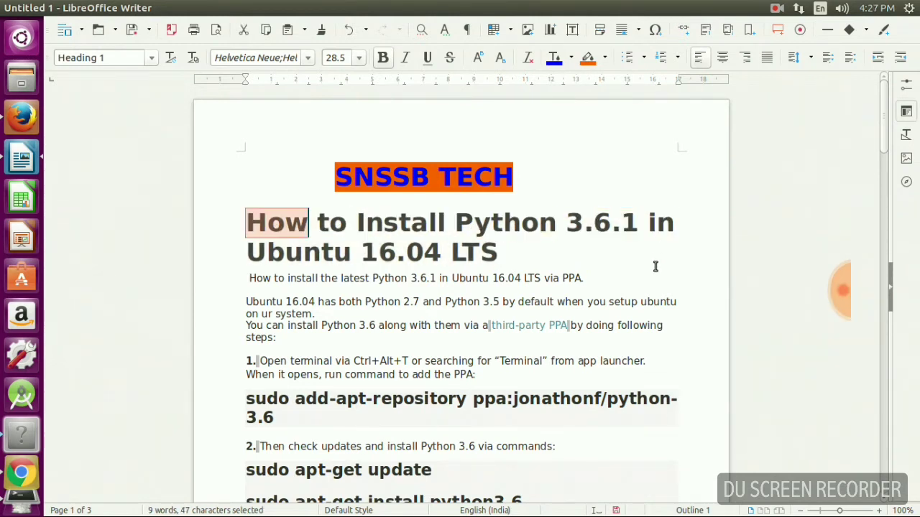
click(501, 252)
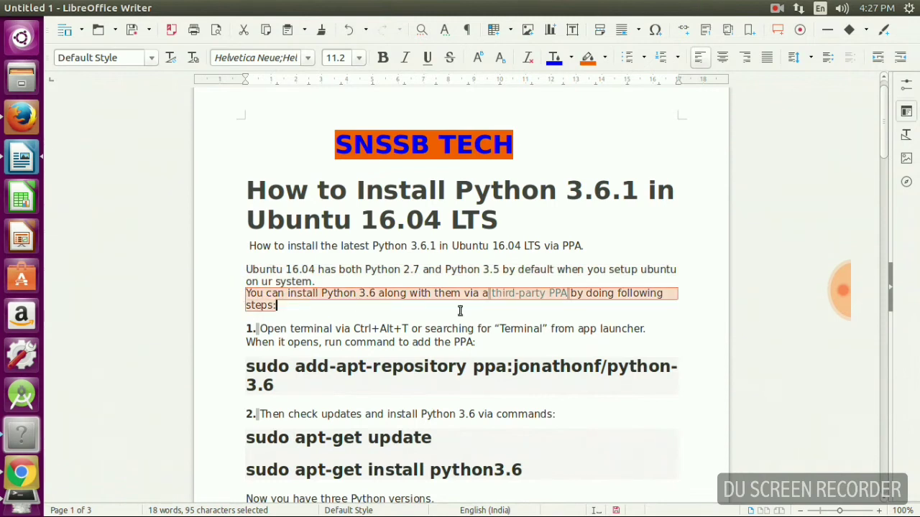
mouse_move(414, 297)
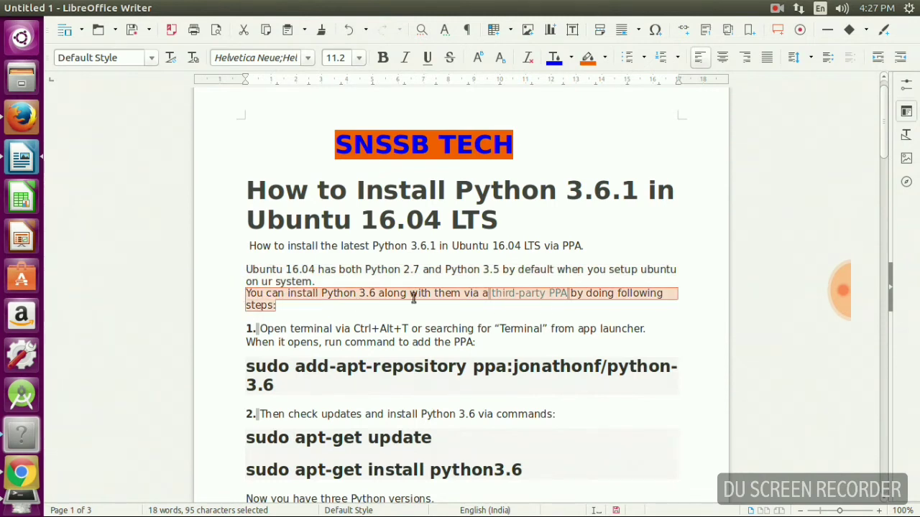
scroll(down, 3)
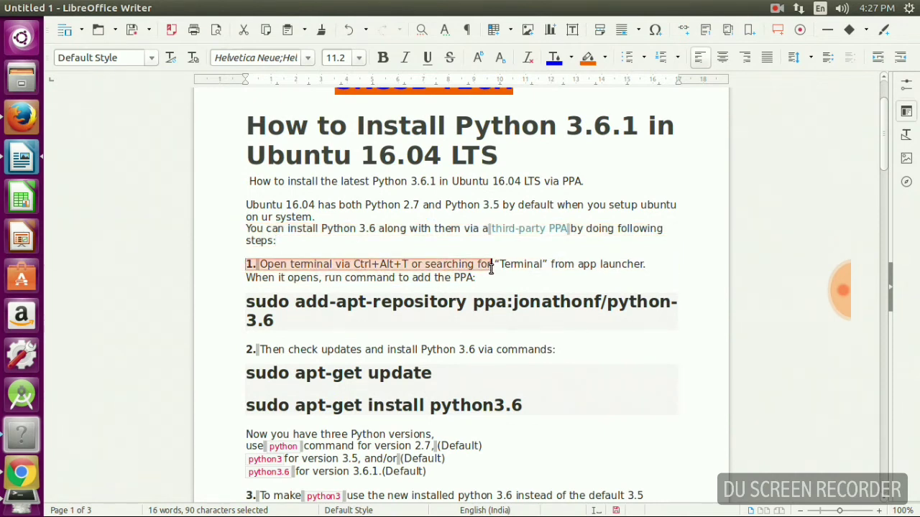
drag(492, 264, 475, 278)
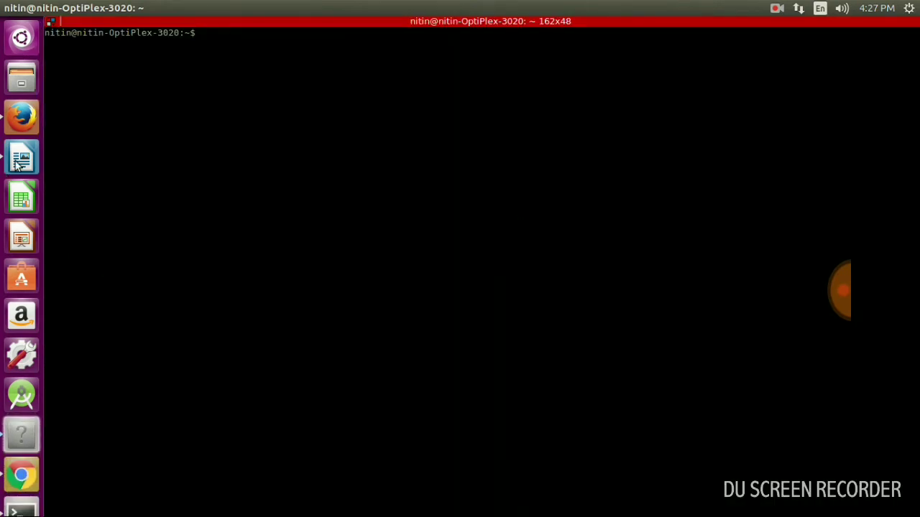
Run 'sudo add-apt-repository ppa:jonathonf/python-3.6' and confirm adding the repository.
click(20, 157)
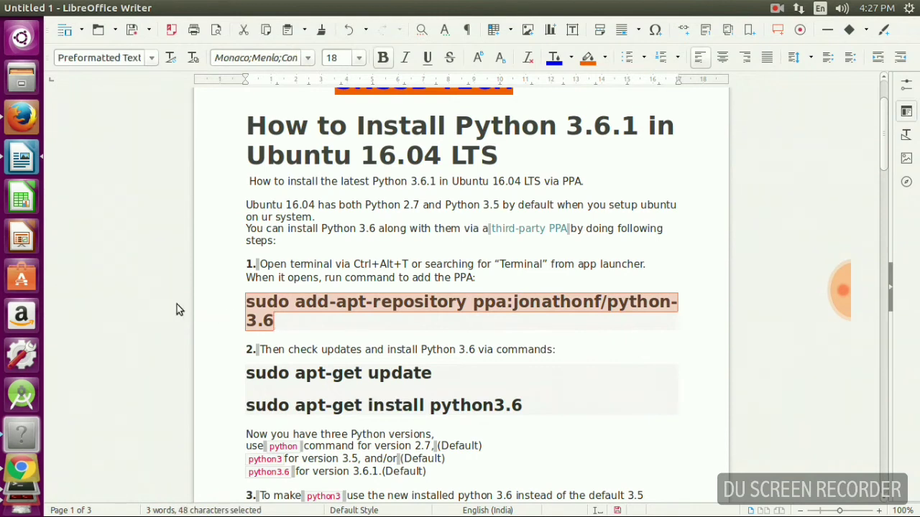
mouse_move(37, 459)
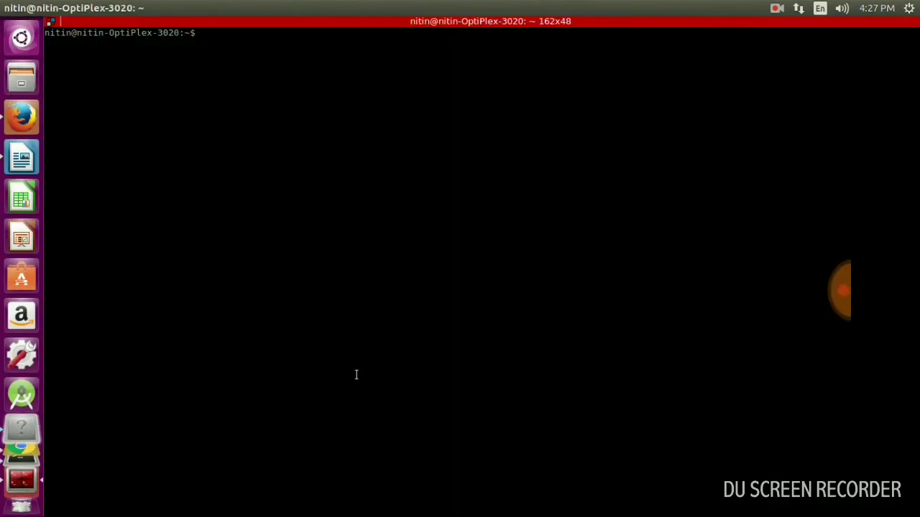
text(sudo add-apt-repository ppa:jonathonf/python-3.6)
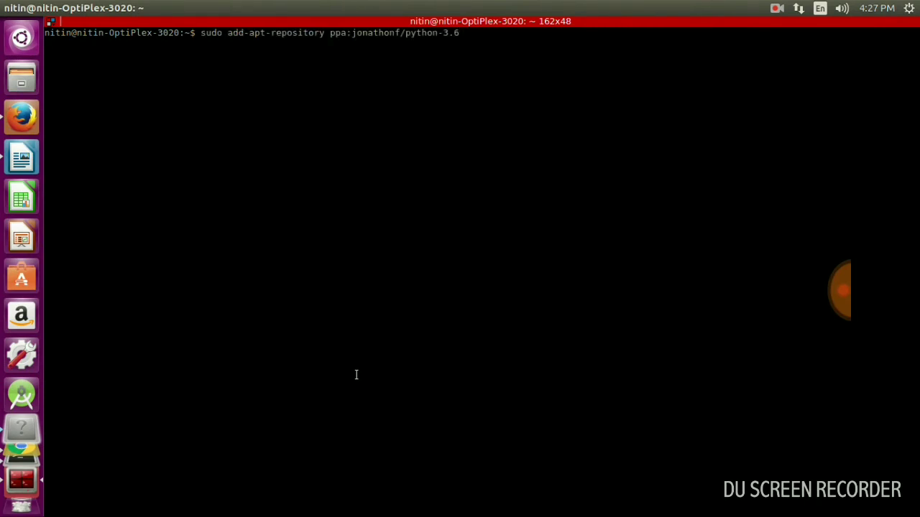
key(Return)
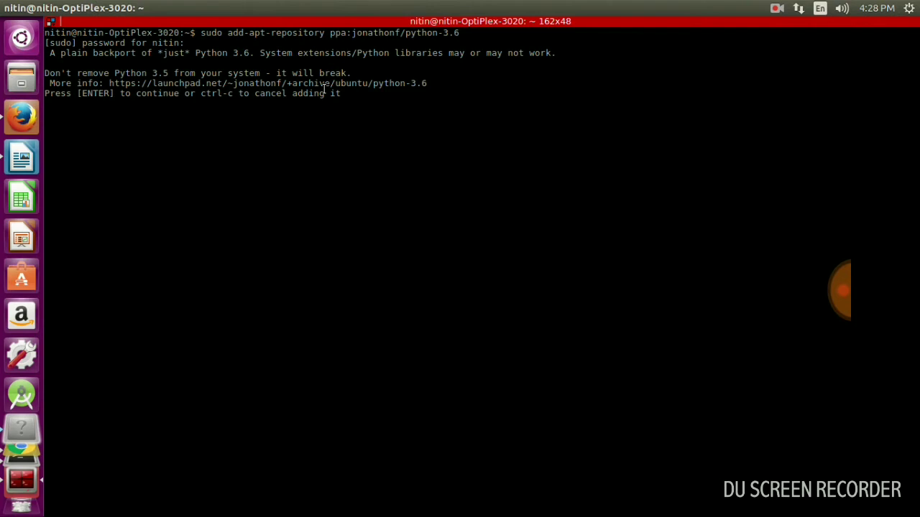
key(Return)
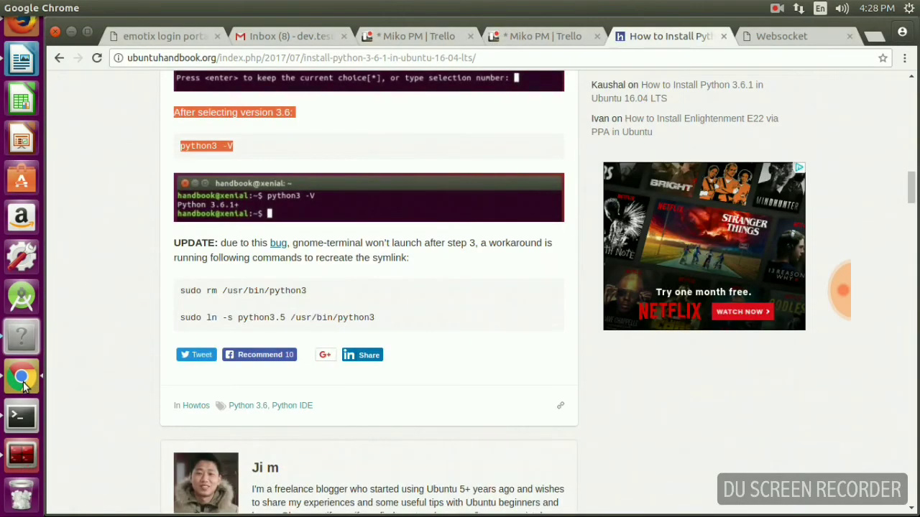
click(20, 59)
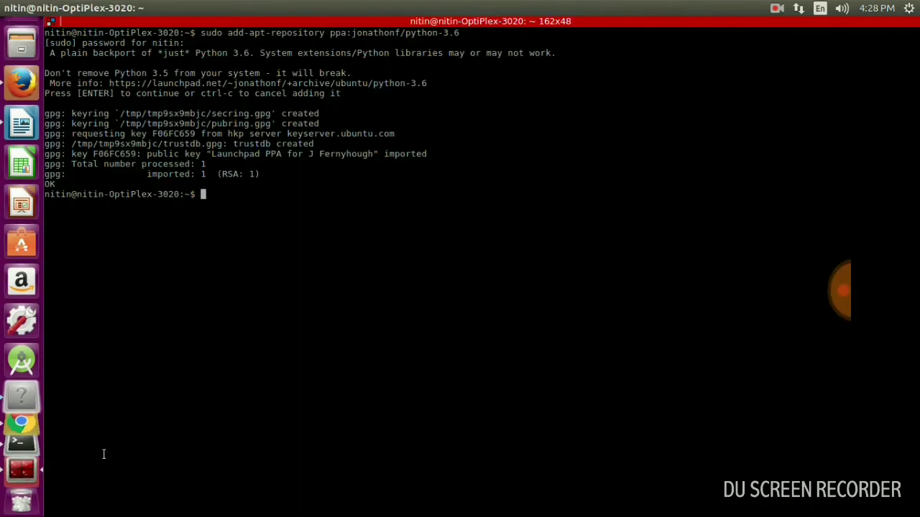
Run 'sudo apt-get update', then install python3.6 answering y at the prompt.
text(sudo apt-get update)
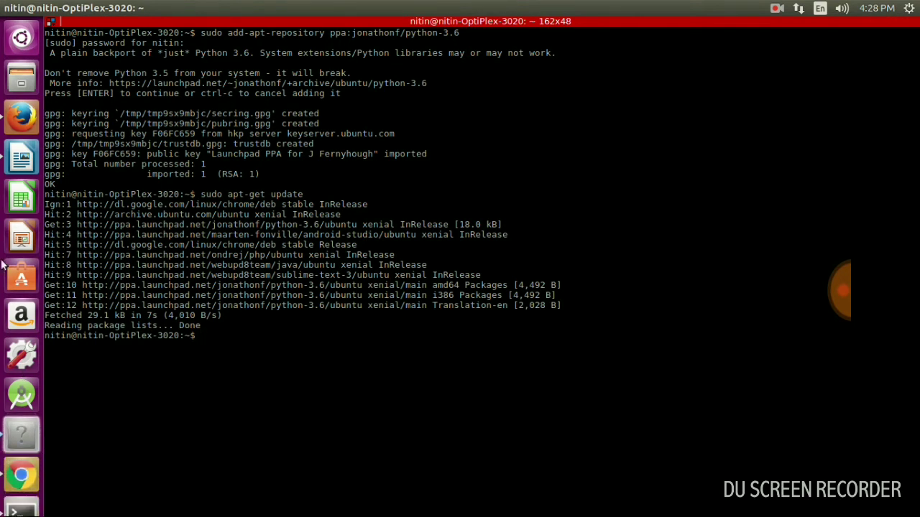
click(20, 156)
text(sudo apt-get install python3.6)
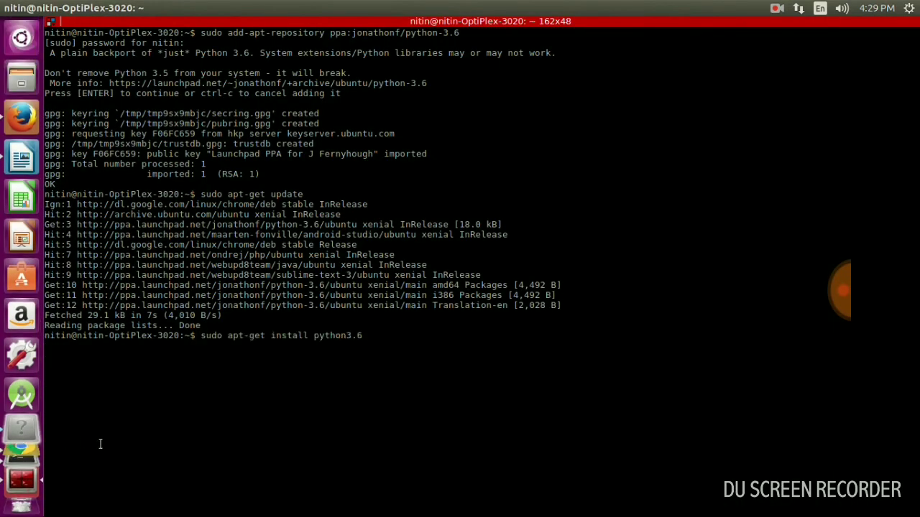
key(Return)
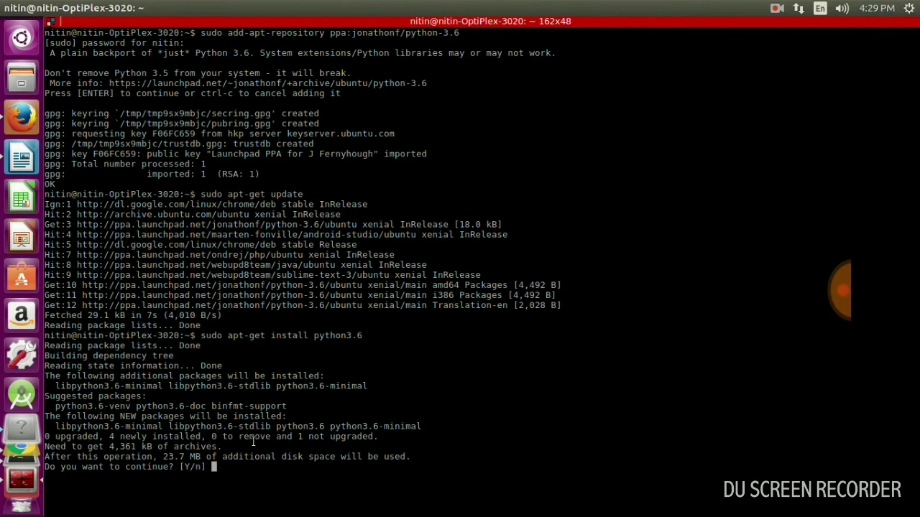
text(y)
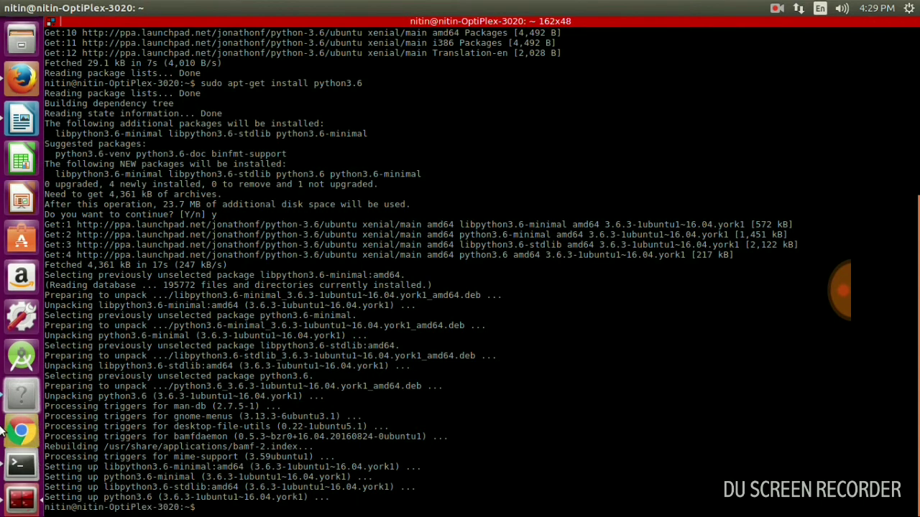
Scroll the Writer guide down to step 3's update-alternatives commands.
click(21, 115)
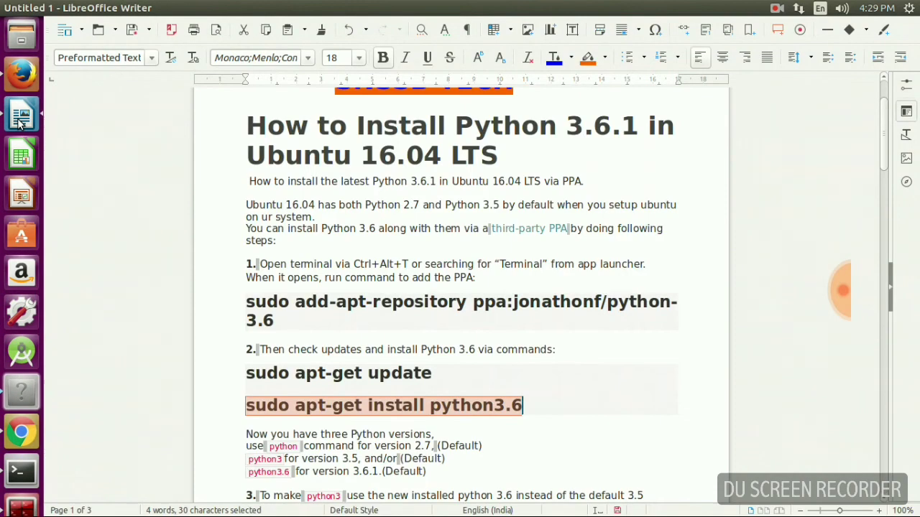
scroll(down, 3)
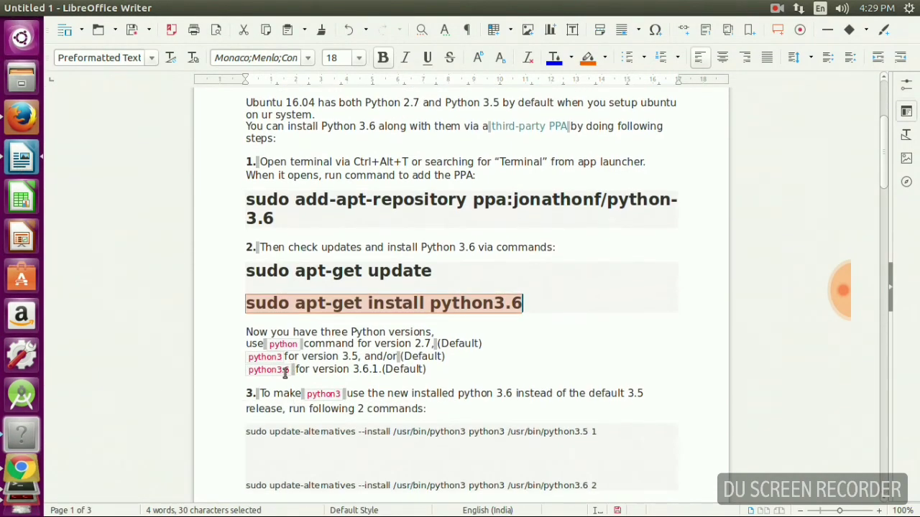
scroll(down, 3)
text(pythjo)
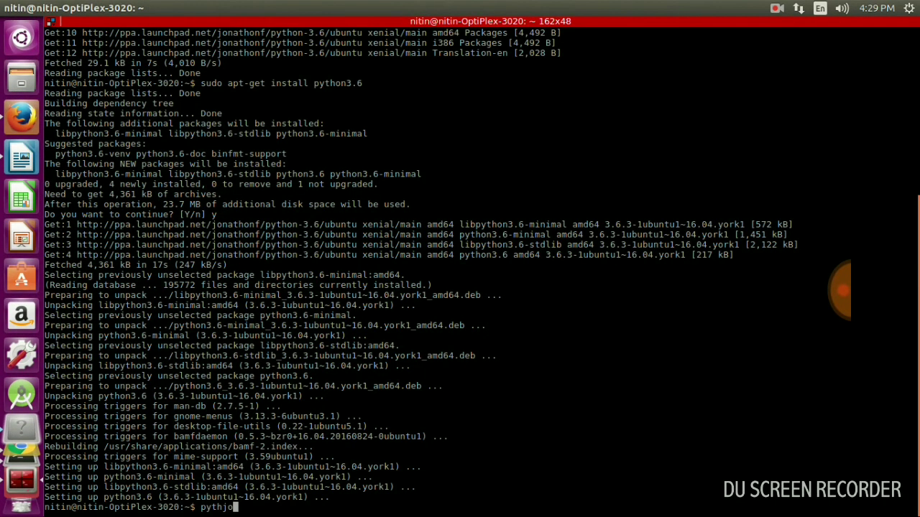
Launch the default python interpreter, then enter python3.6 in another terminal.
key(BackSpace)
text(n)
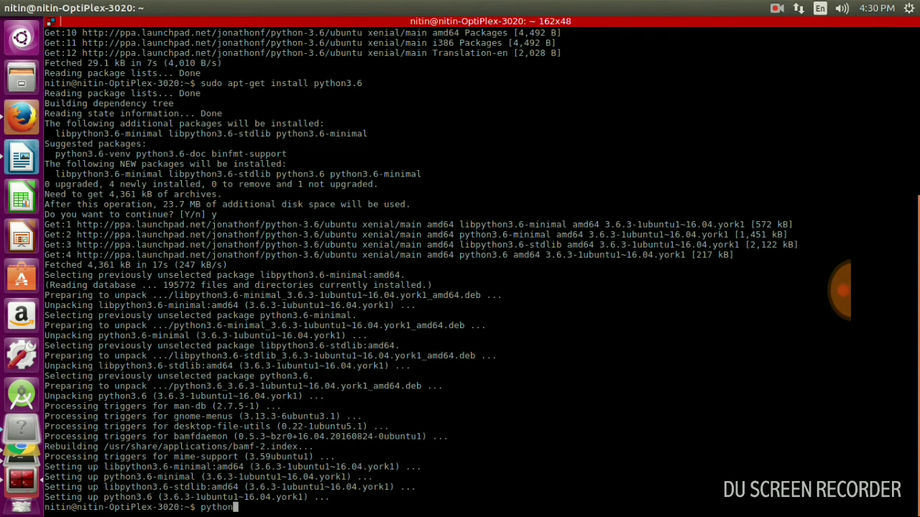
key(Return)
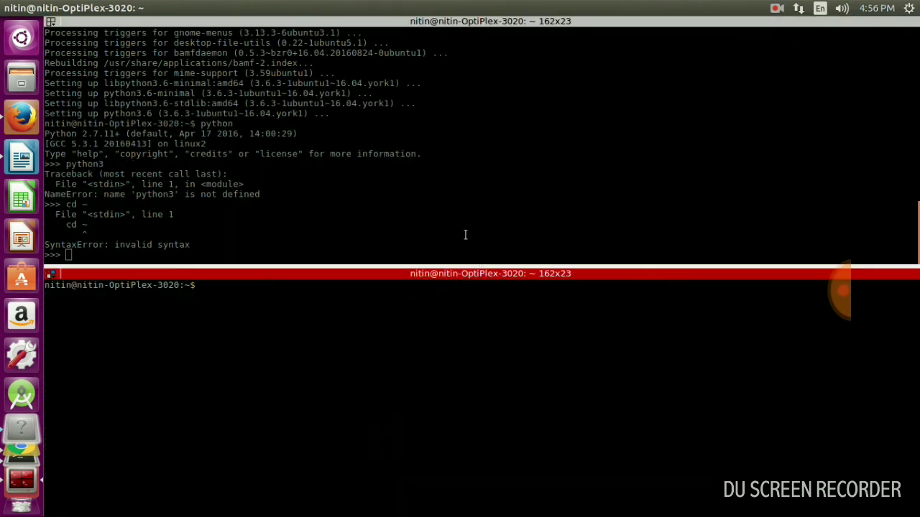
text(python3)
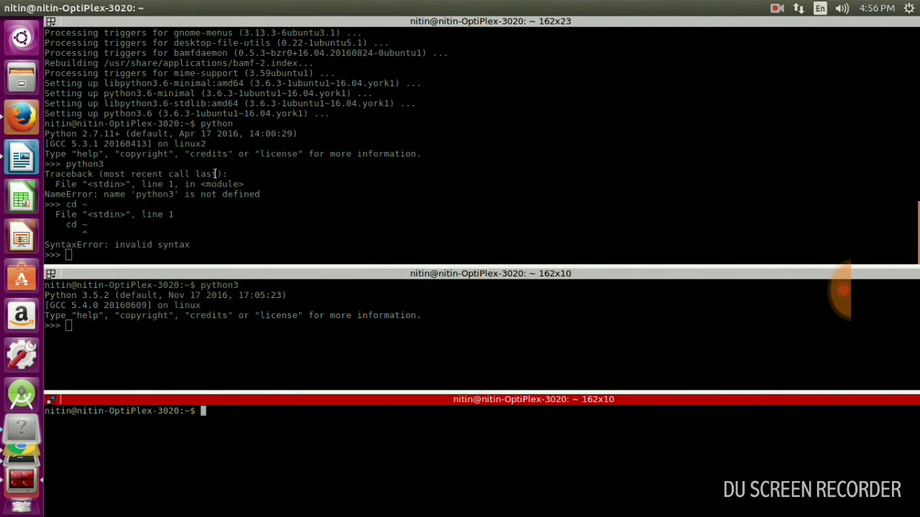
text(py)
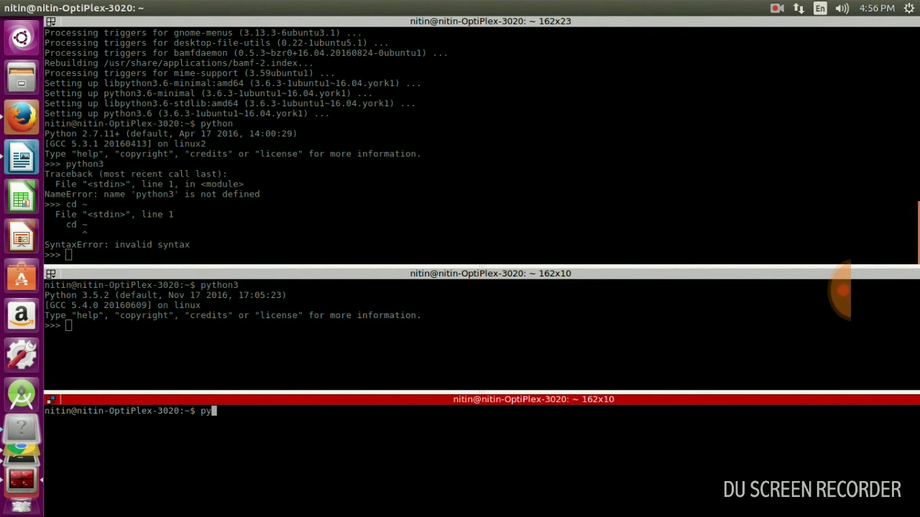
text(thon)
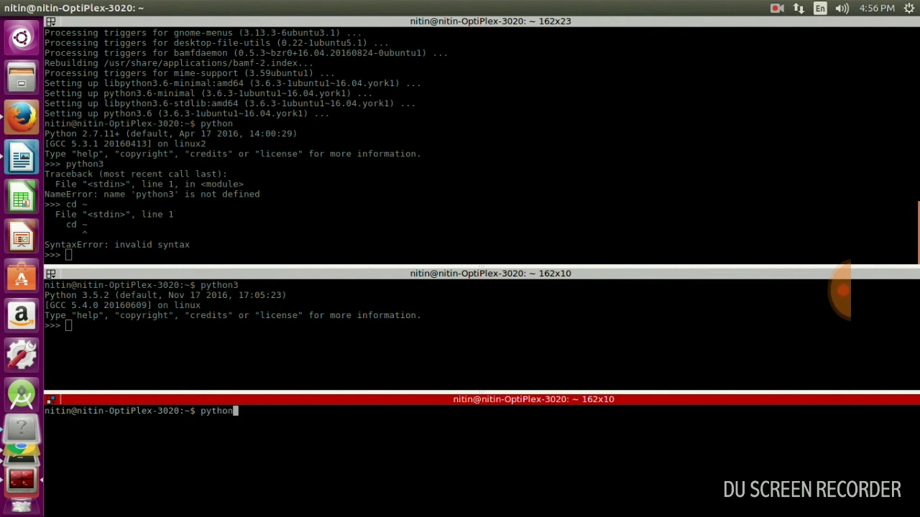
text(.6)
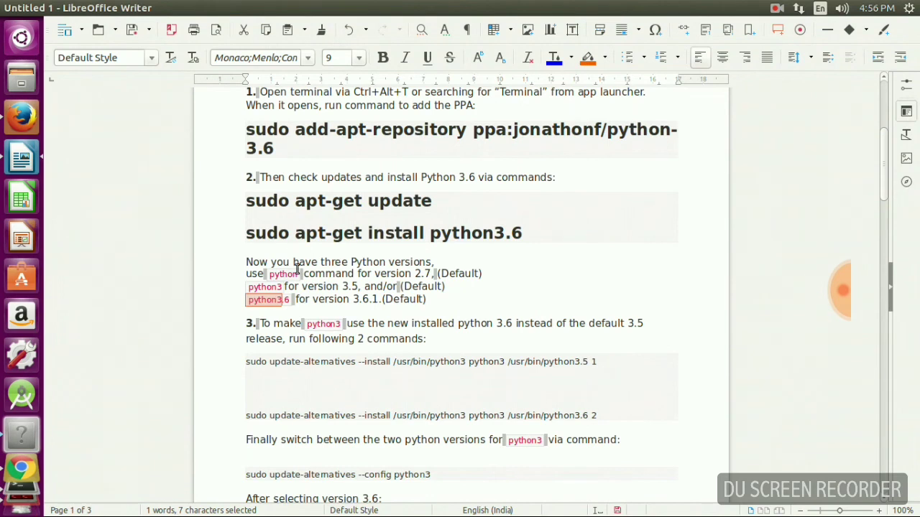
mouse_move(298, 353)
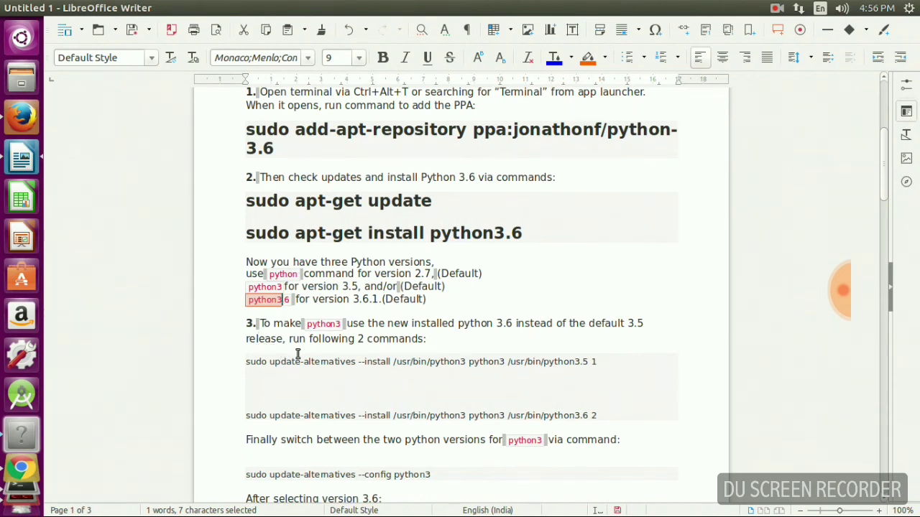
mouse_move(264, 323)
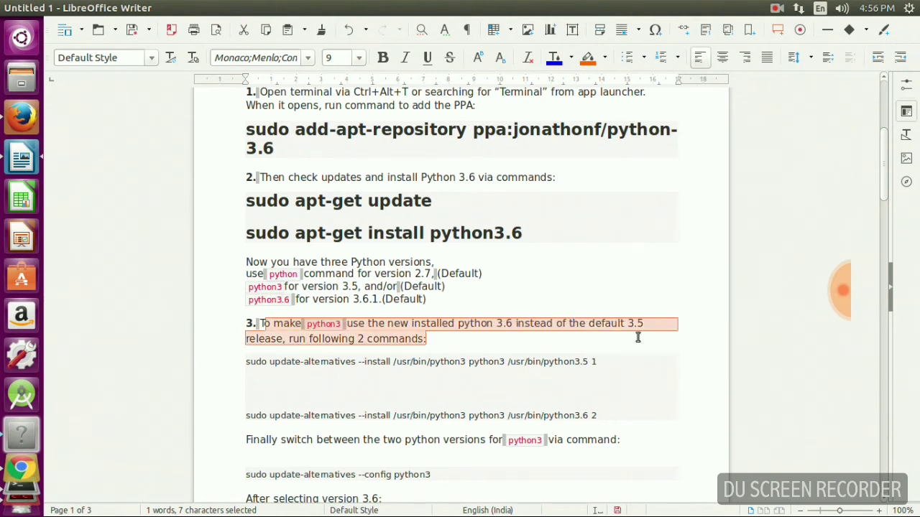
Mark the step 3 instructions and first update-alternatives line for copying.
click(256, 362)
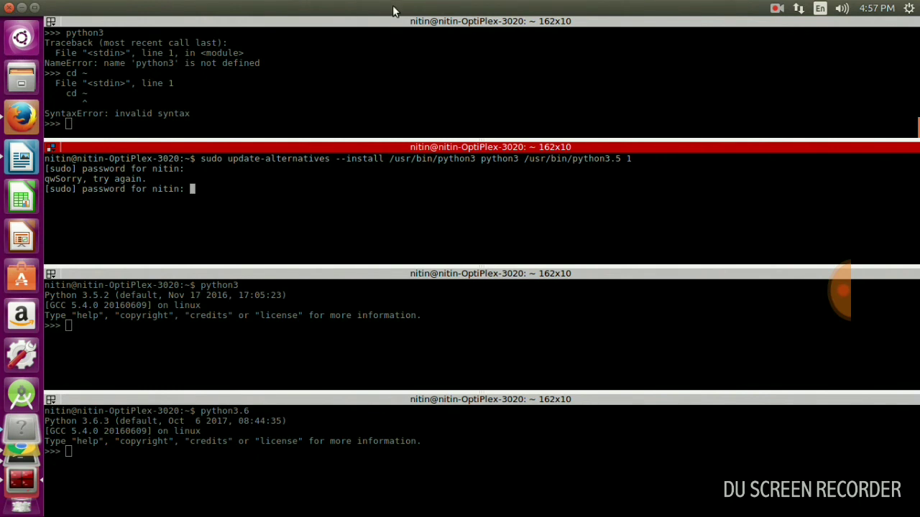
Submit the sudo password to register python3.5 as a python3 alternative with priority 1.
click(773, 8)
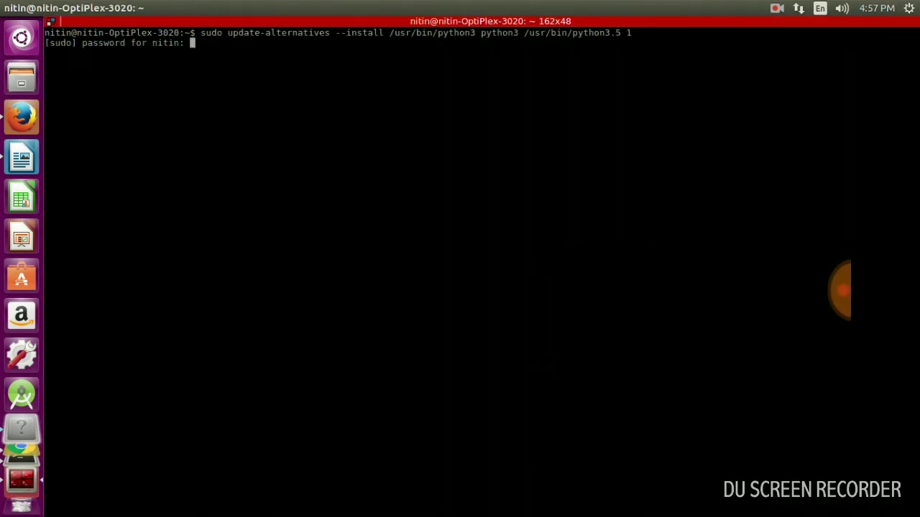
key(Return)
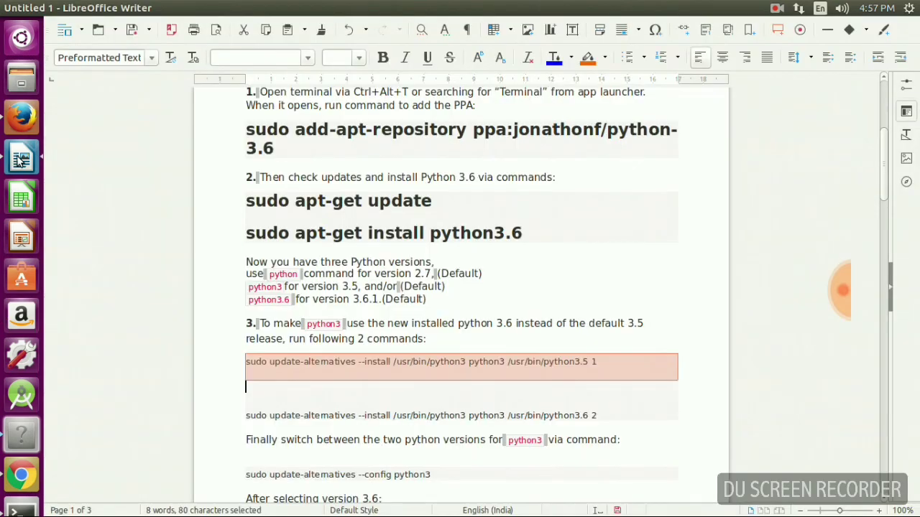
scroll(down, 3)
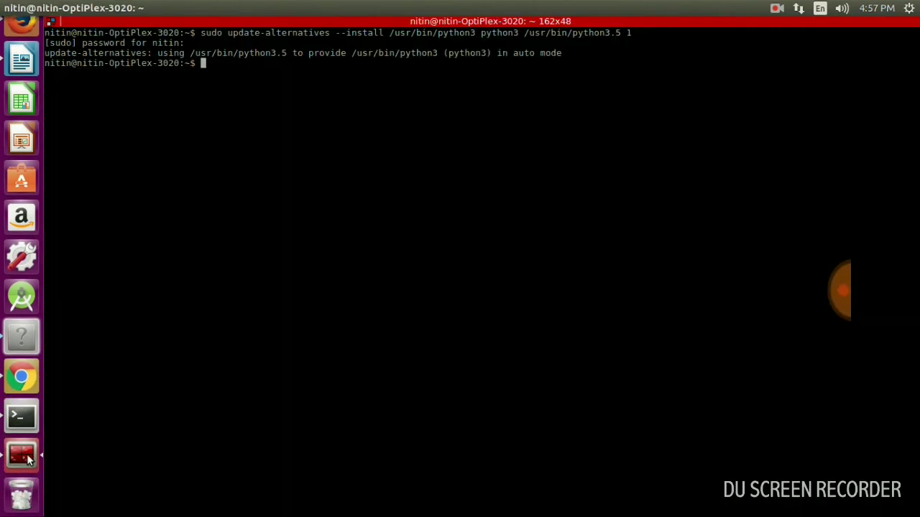
Register /usr/bin/python3.6 as python3 alternative with priority 2, then enter the --config command.
text(sudo update-alternatives --install /usr/bin/python3 python3 /usr/bin/python3.6 2)
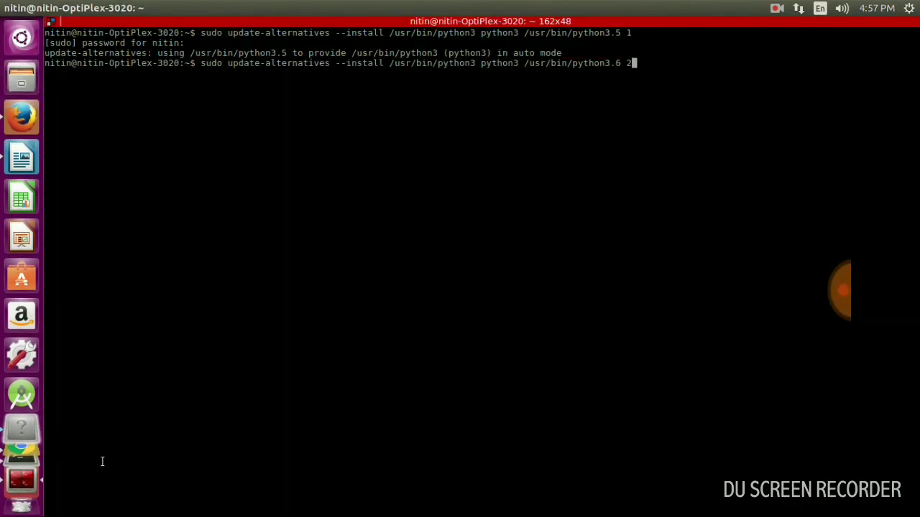
key(Return)
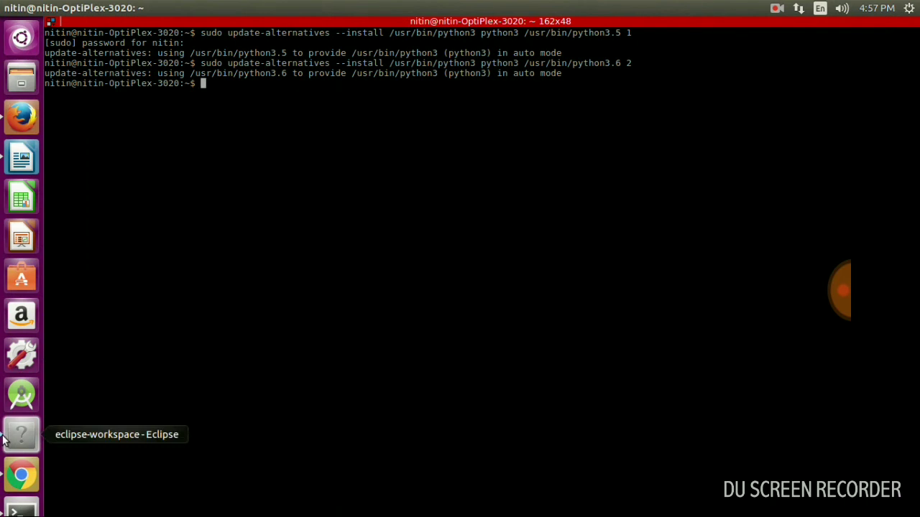
click(20, 156)
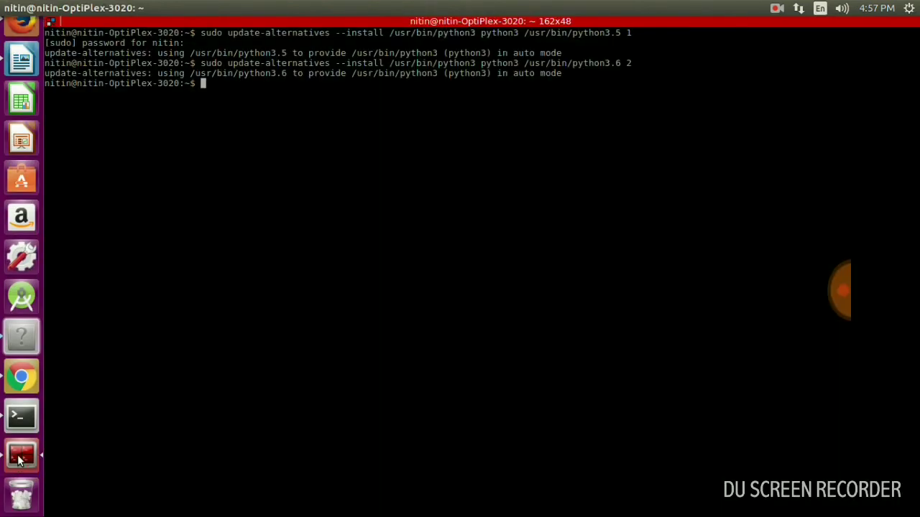
text(sudo update-alternatives --config python3)
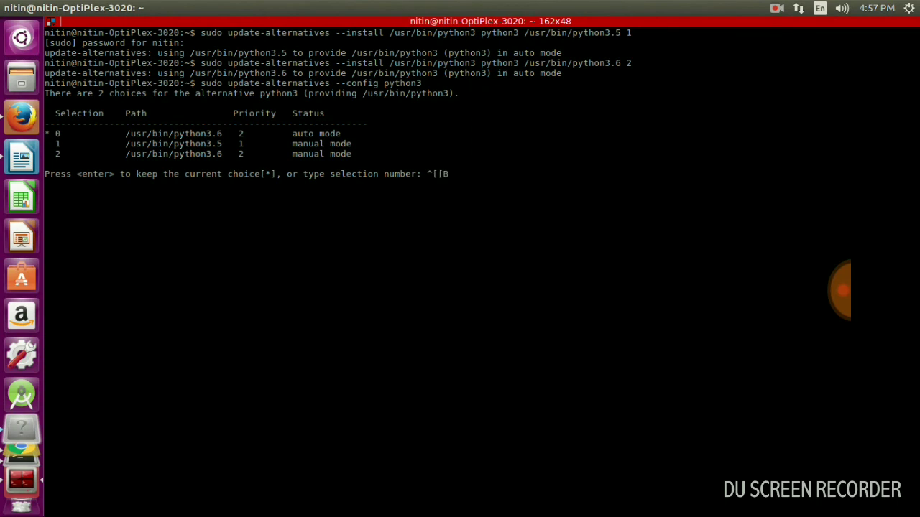
Choose selection 1 (python3.5) at the config prompt and check with 'python3 -V'.
key(Up)
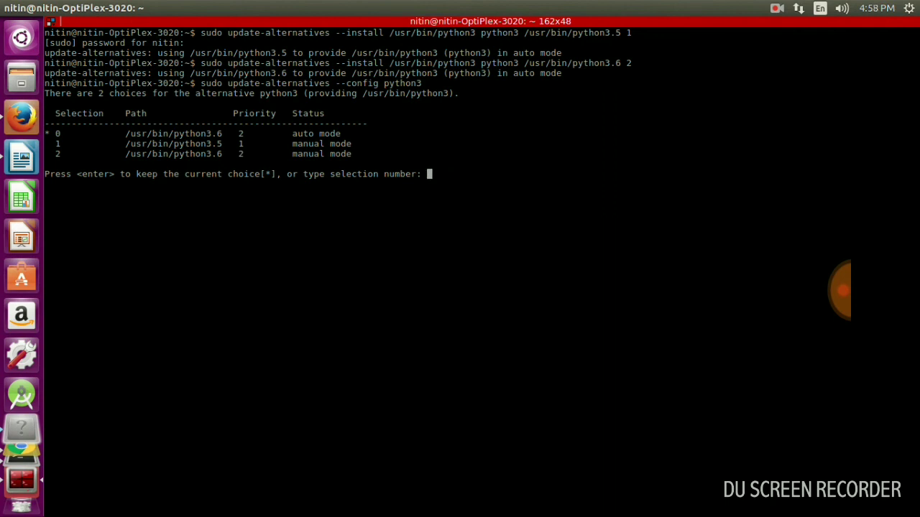
text(1)
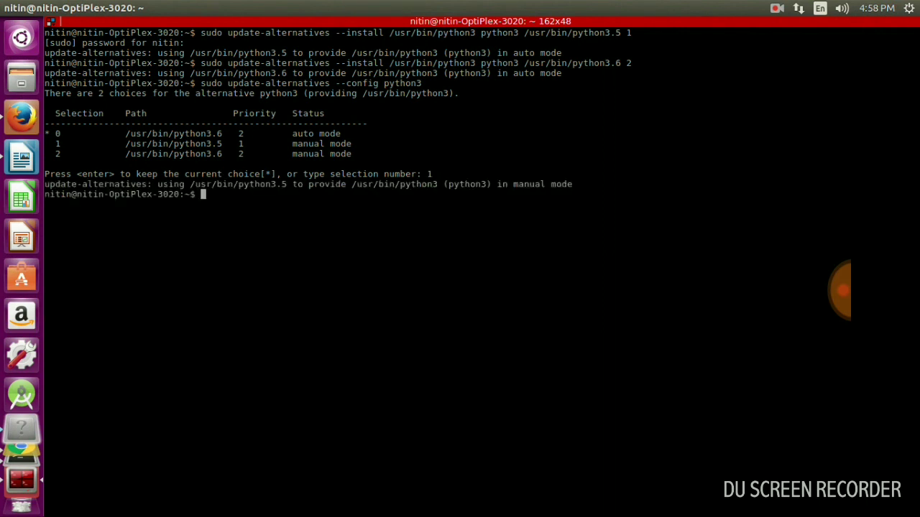
mouse_move(92, 427)
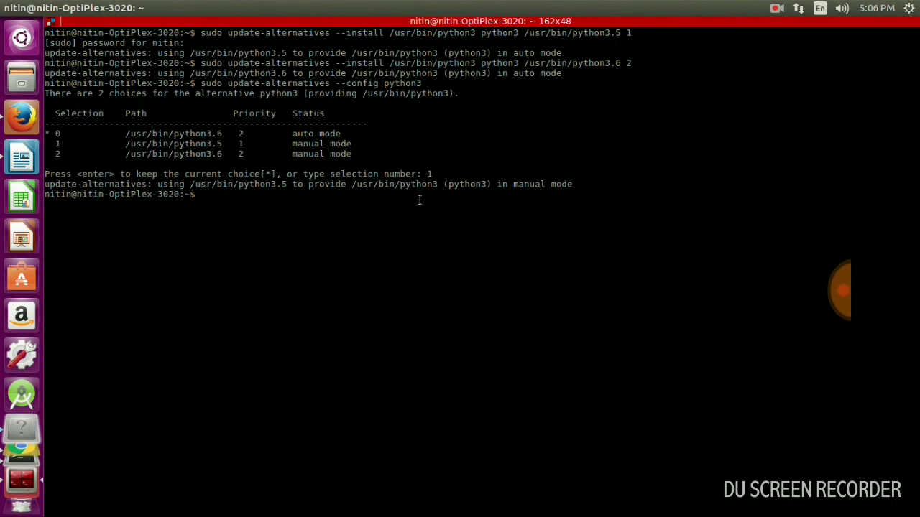
text(python3 -V)
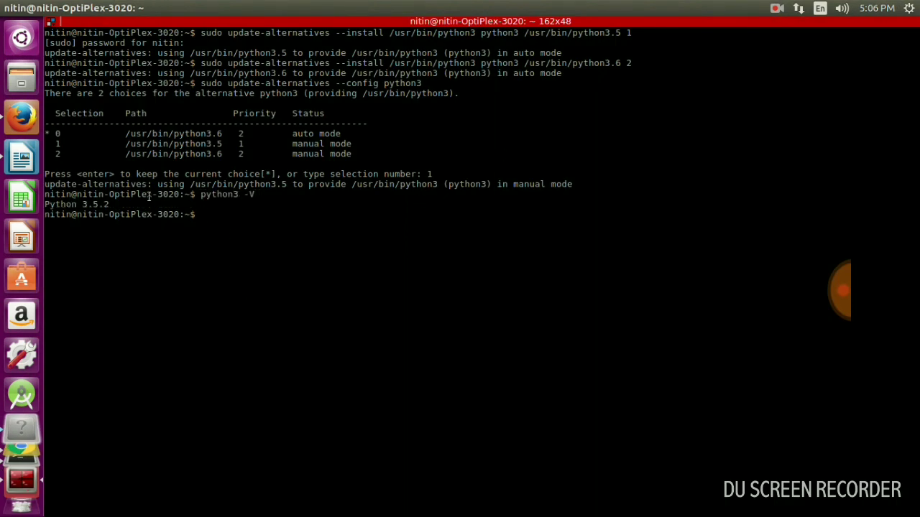
mouse_move(21, 167)
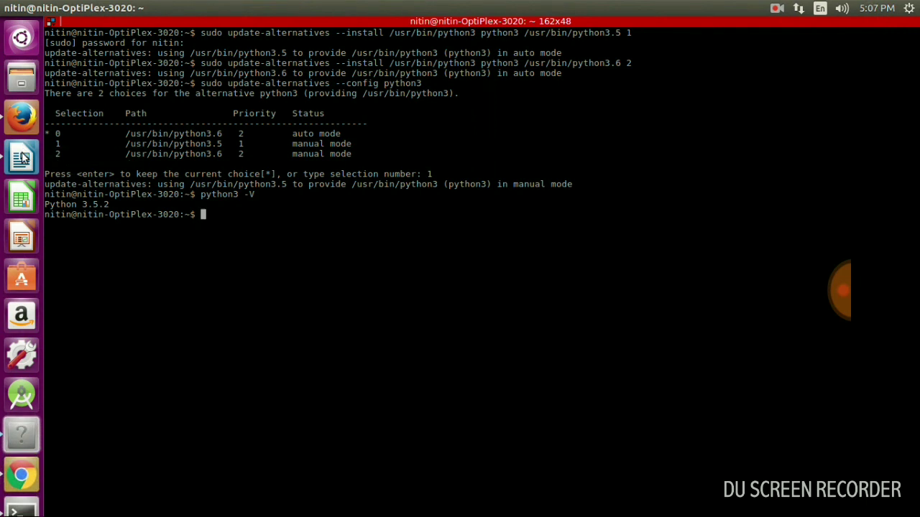
Begin typing 'Su' at the top of the empty second page in Writer.
click(20, 156)
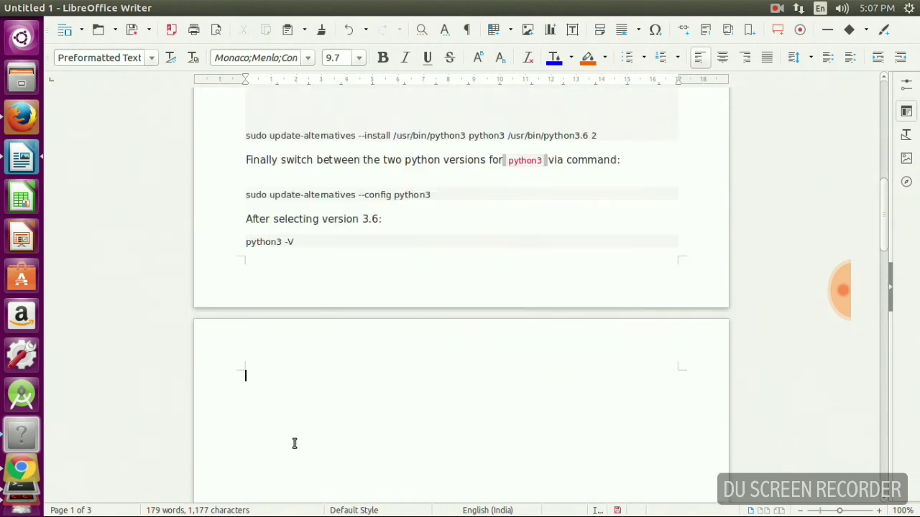
text(Su)
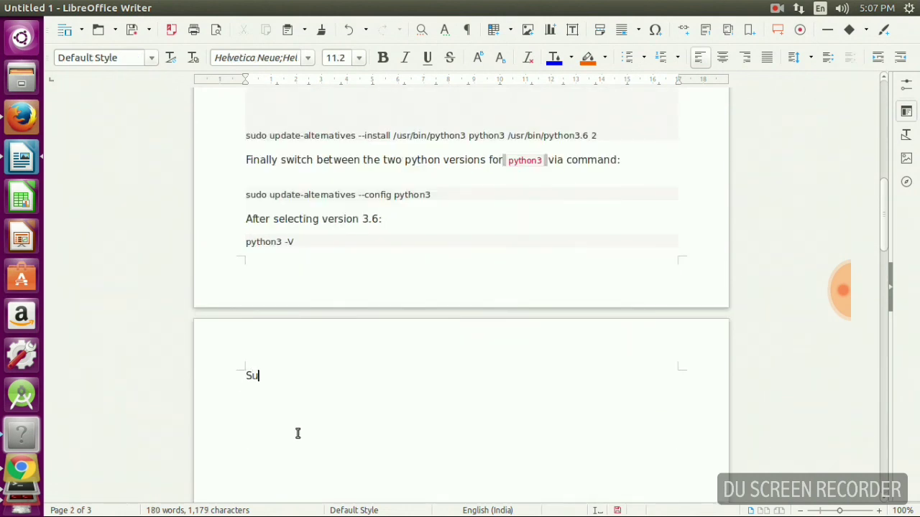